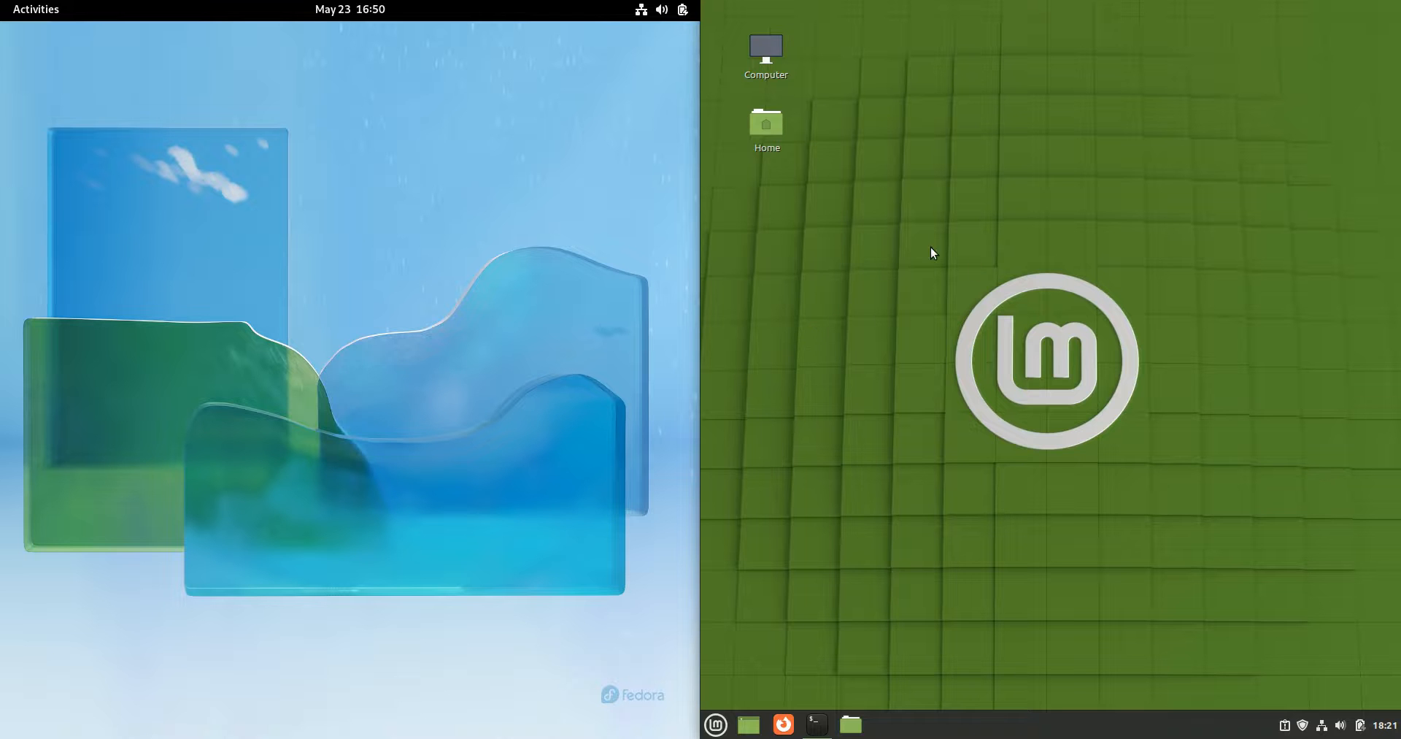
{"action": "mouse_move", "coordinate": [475, 144]}
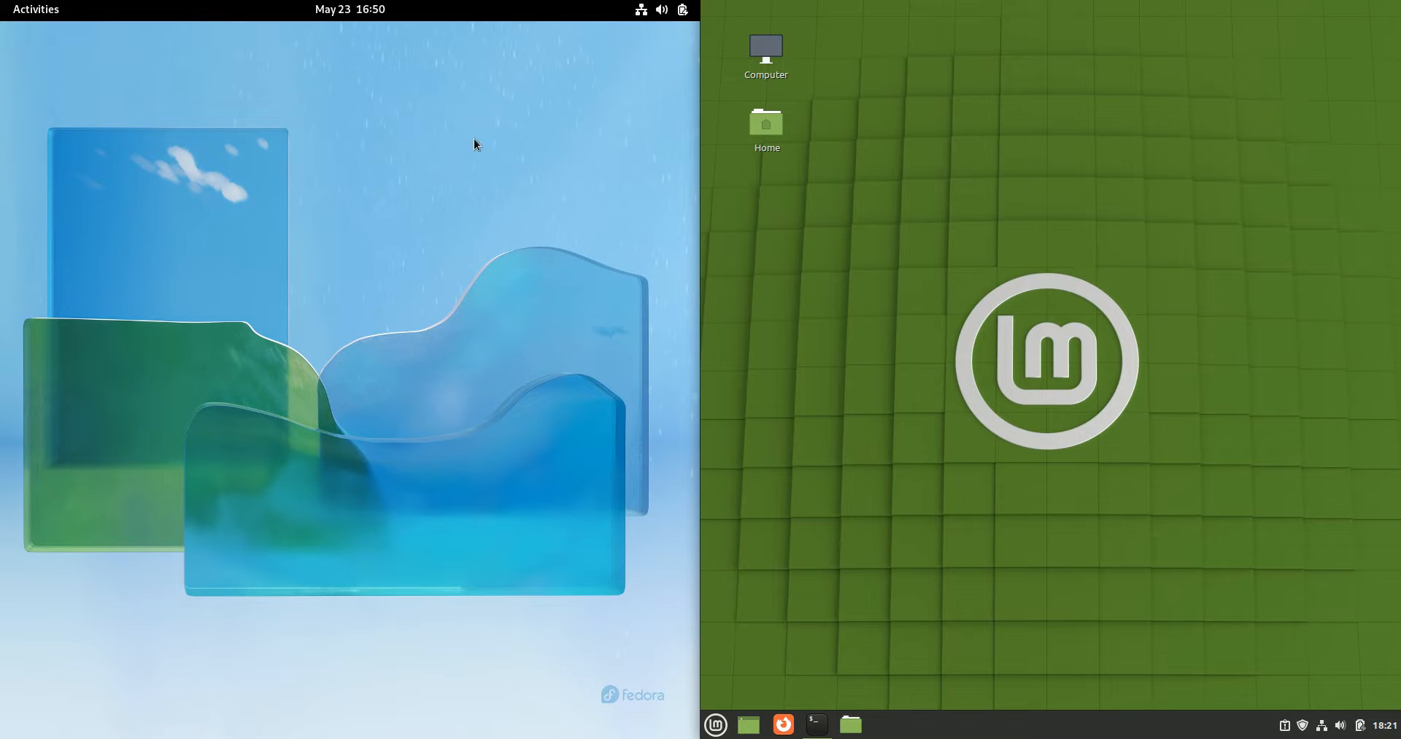
Step: Browse the Fedora activities overview, the Mint applications menu, and Fedora's full app grid
{"action": "left_click", "coordinate": [36, 9]}
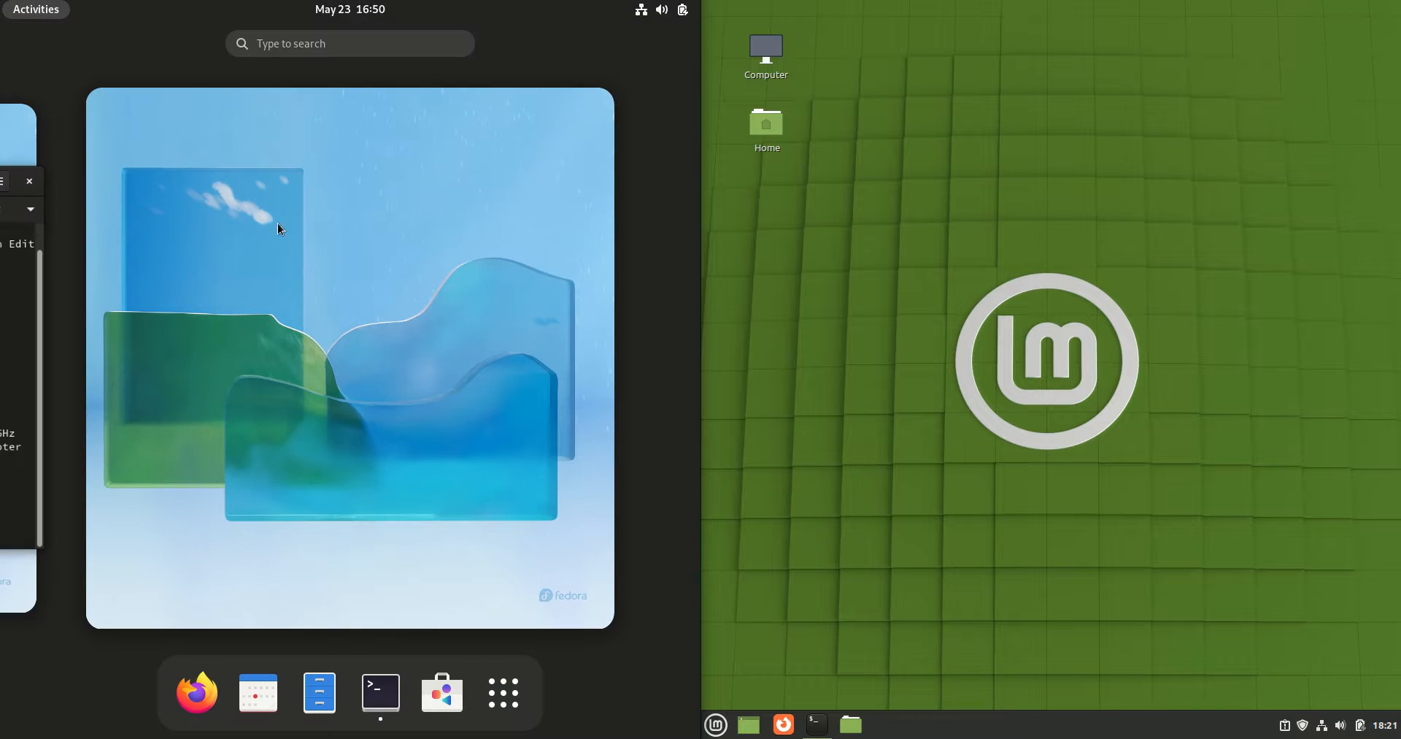
{"action": "mouse_move", "coordinate": [1059, 243]}
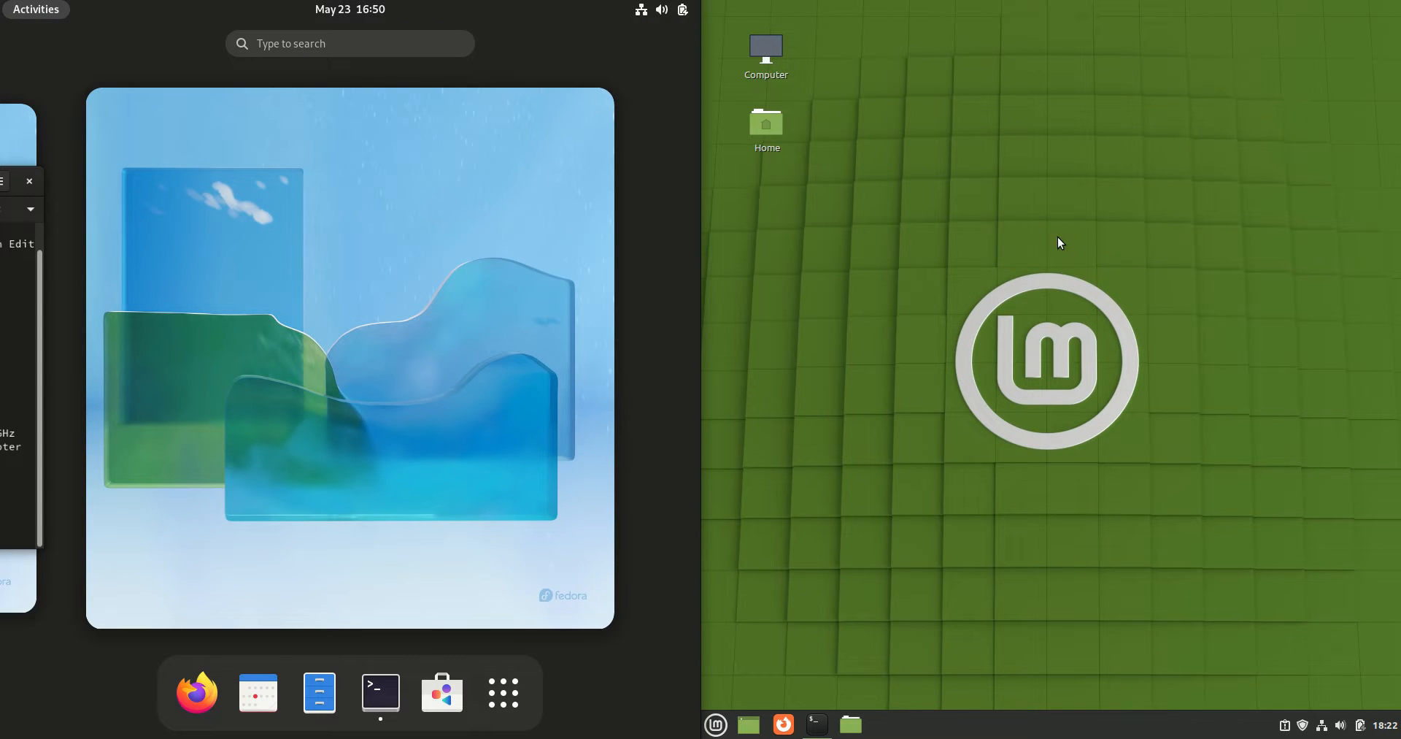
{"action": "mouse_move", "coordinate": [1012, 197]}
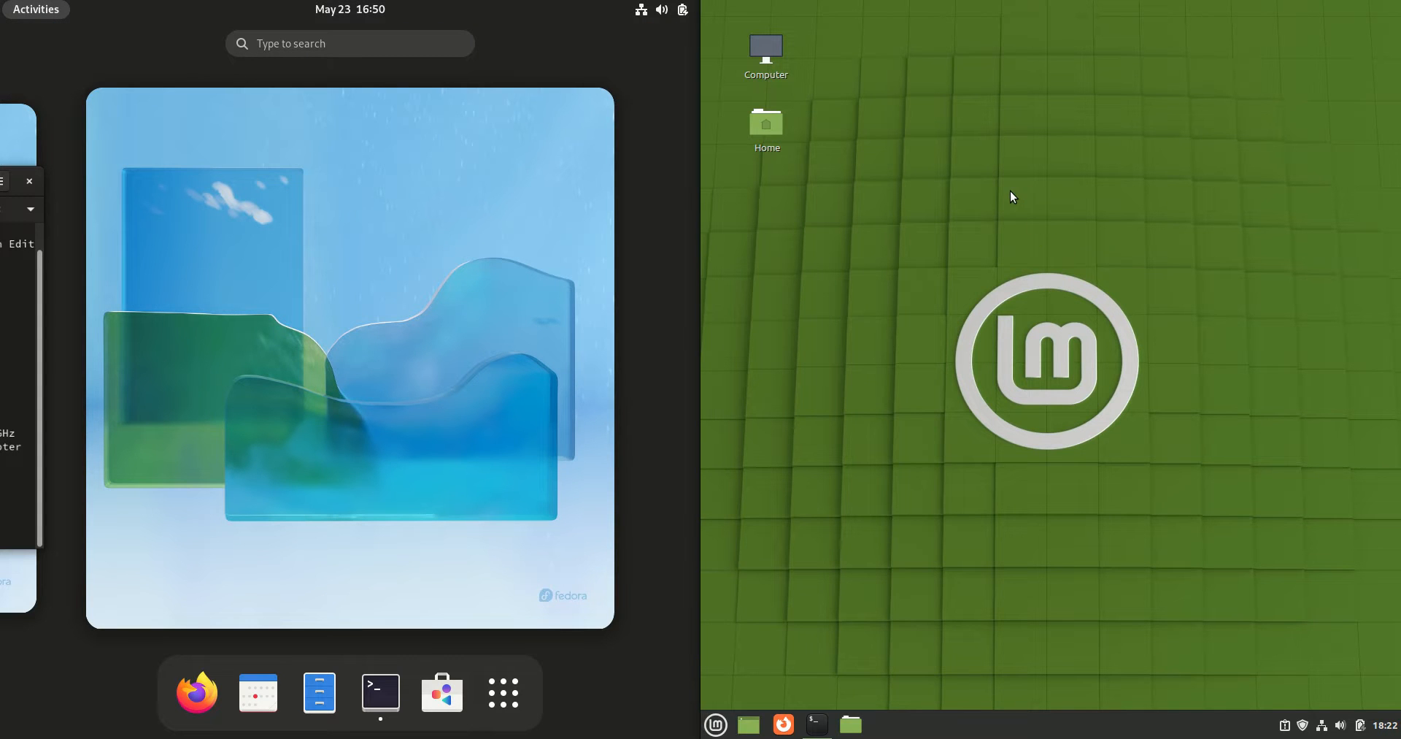
{"action": "left_click", "coordinate": [716, 724]}
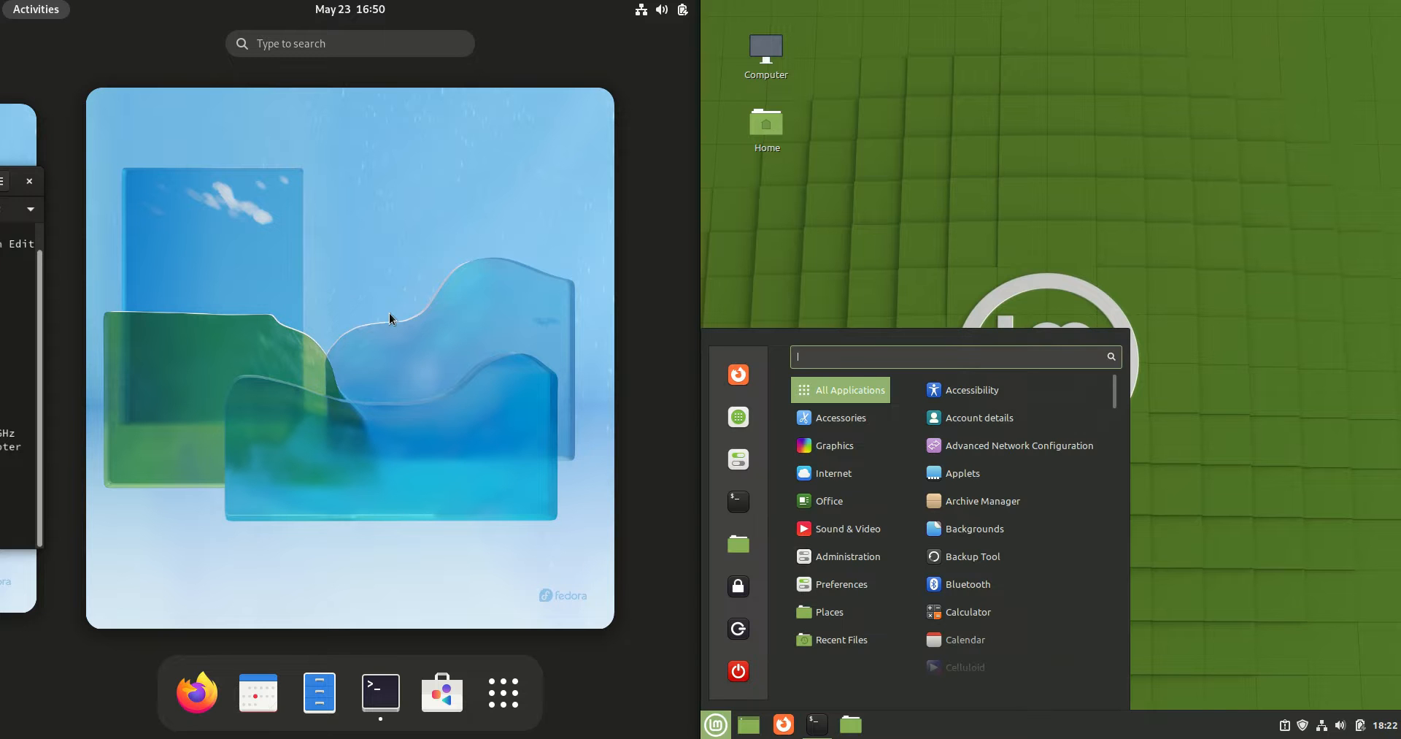
{"action": "mouse_move", "coordinate": [498, 265]}
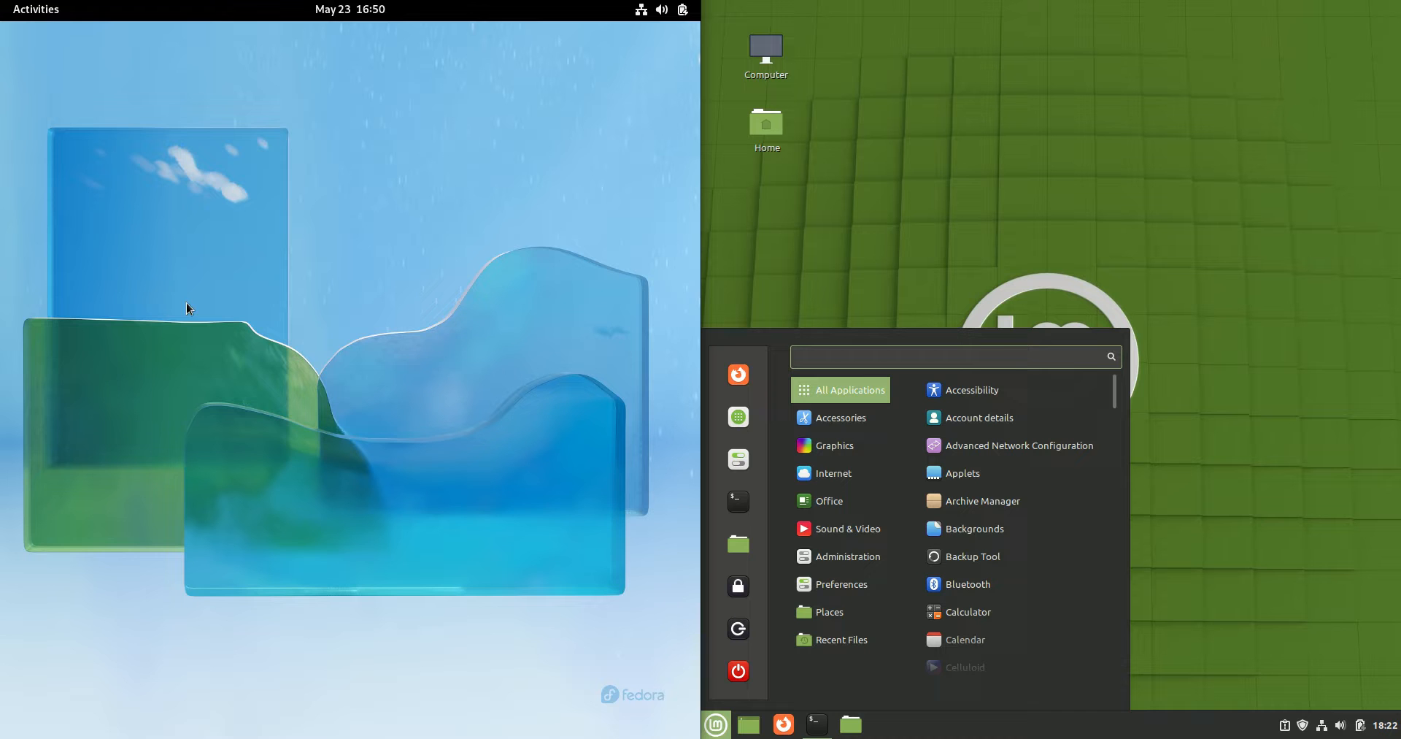
{"action": "left_click", "coordinate": [36, 9]}
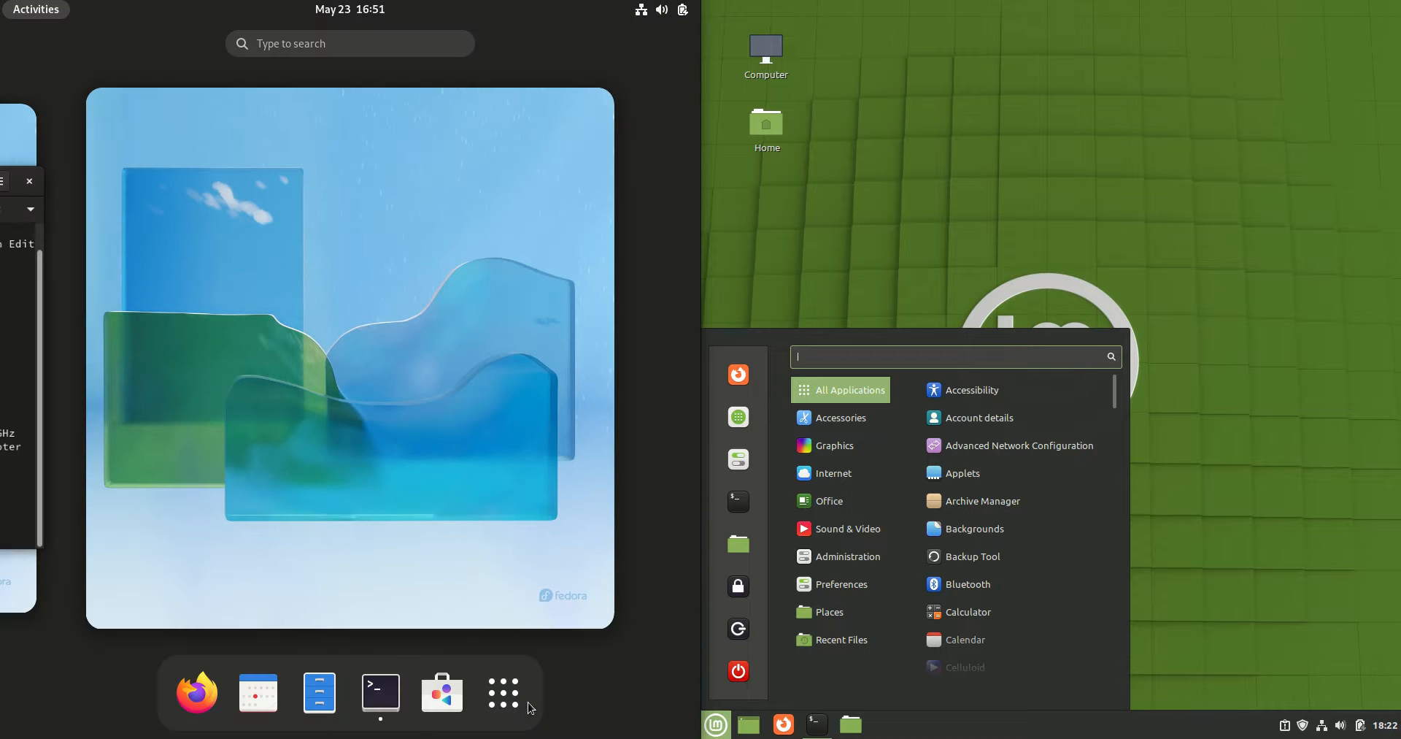
{"action": "left_click", "coordinate": [502, 691]}
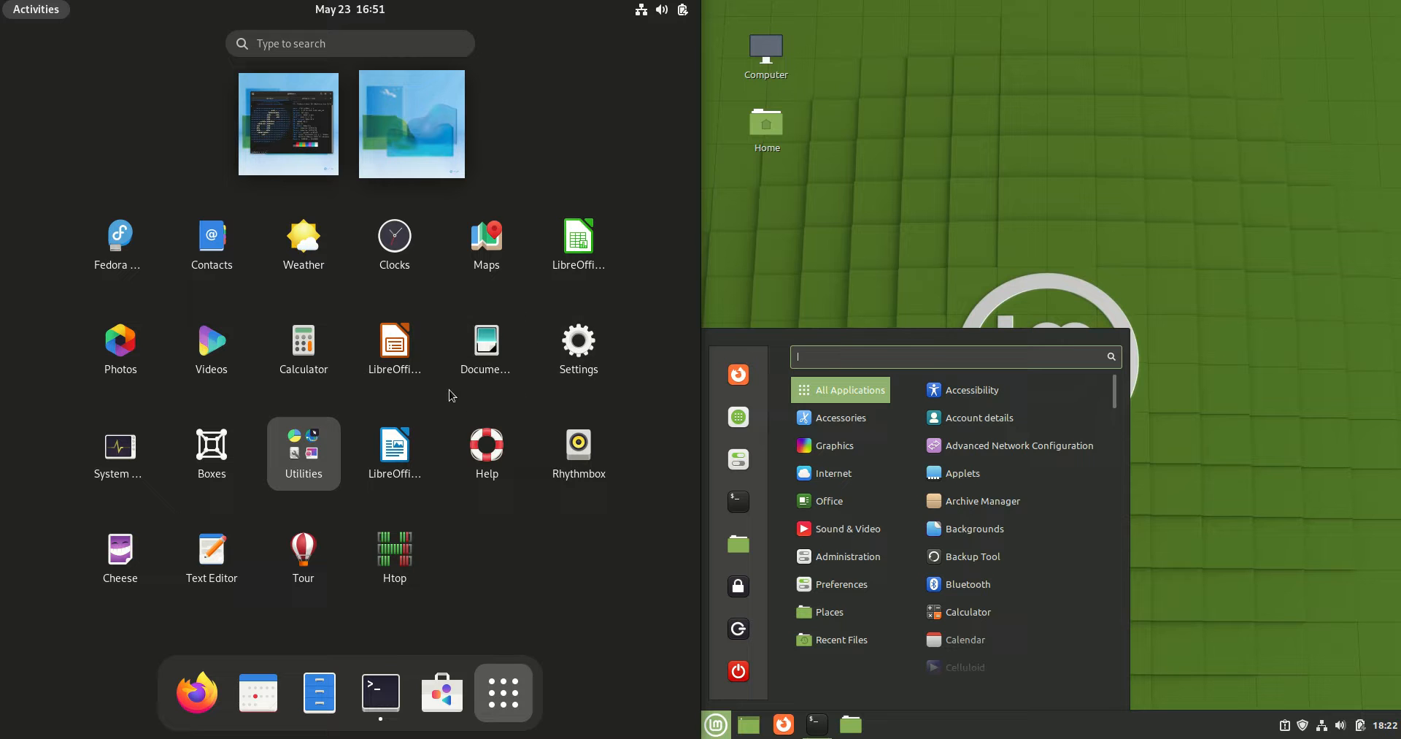
{"action": "mouse_move", "coordinate": [486, 444]}
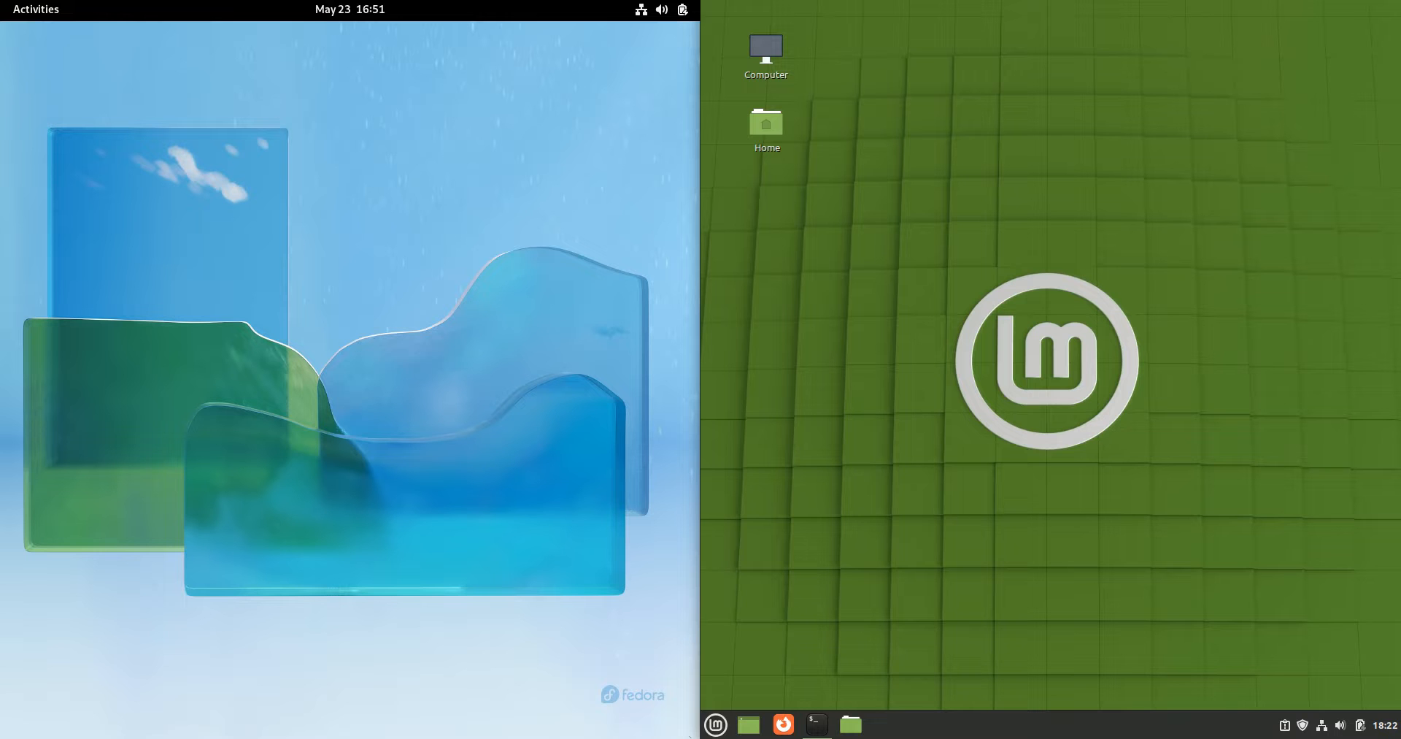
Step: Open Mint's Home in Nemo, view About Nemo, and close the Fedora Files window
{"action": "left_click", "coordinate": [716, 724]}
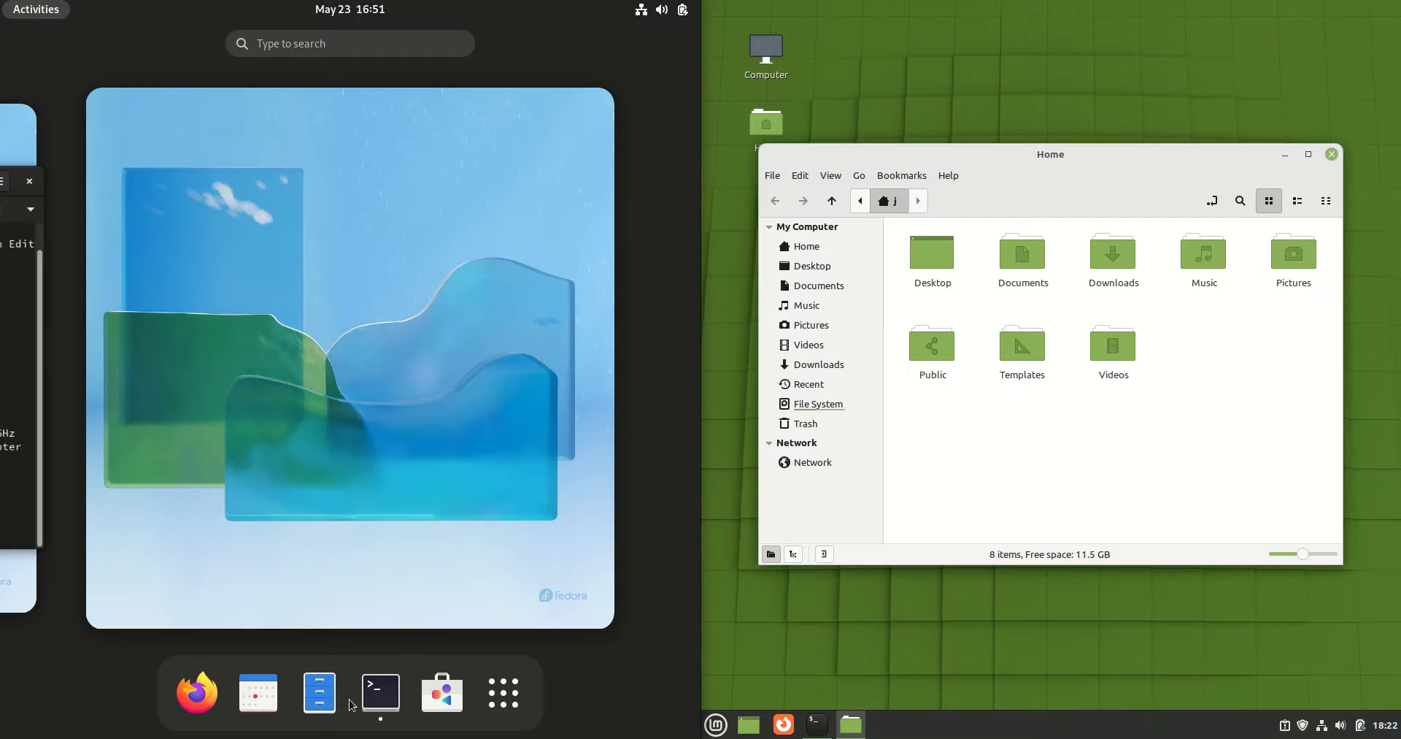
{"action": "left_click", "coordinate": [318, 690]}
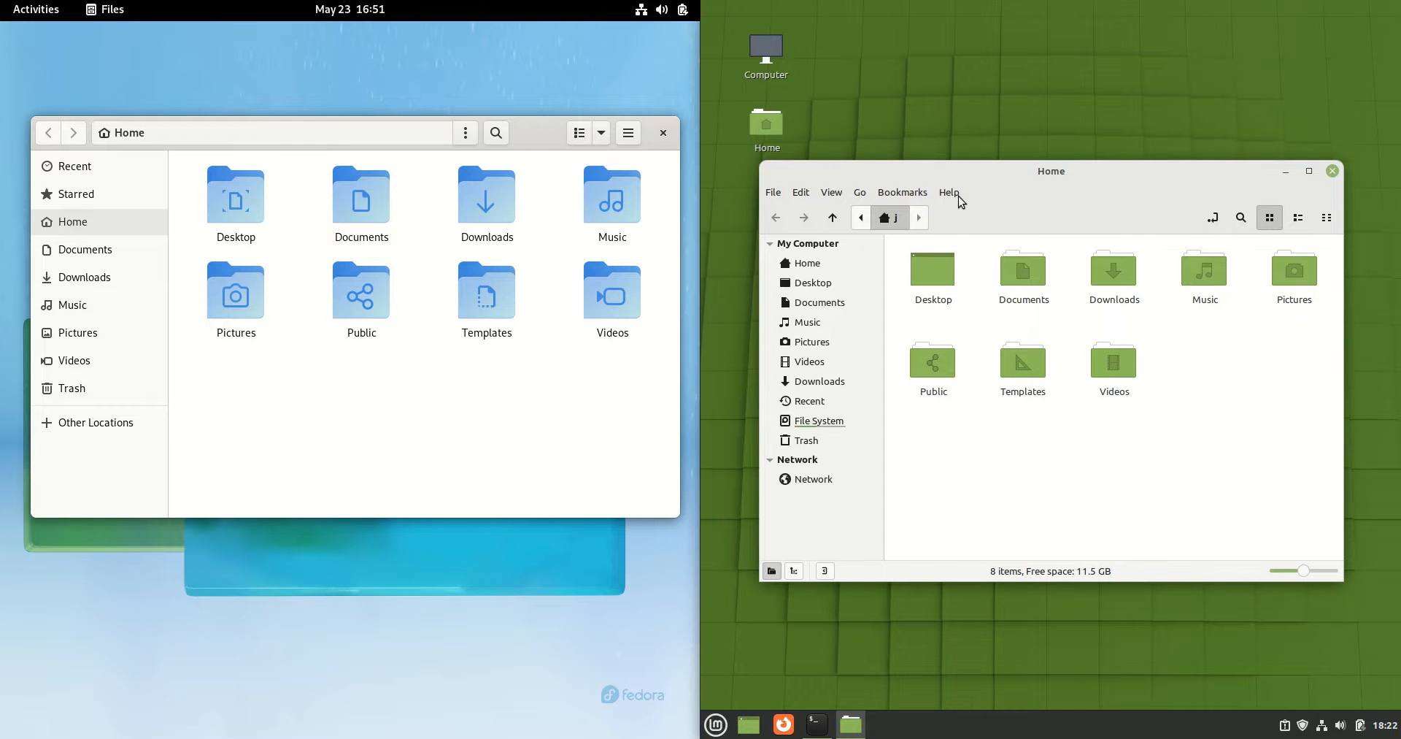
{"action": "left_click", "coordinate": [949, 192]}
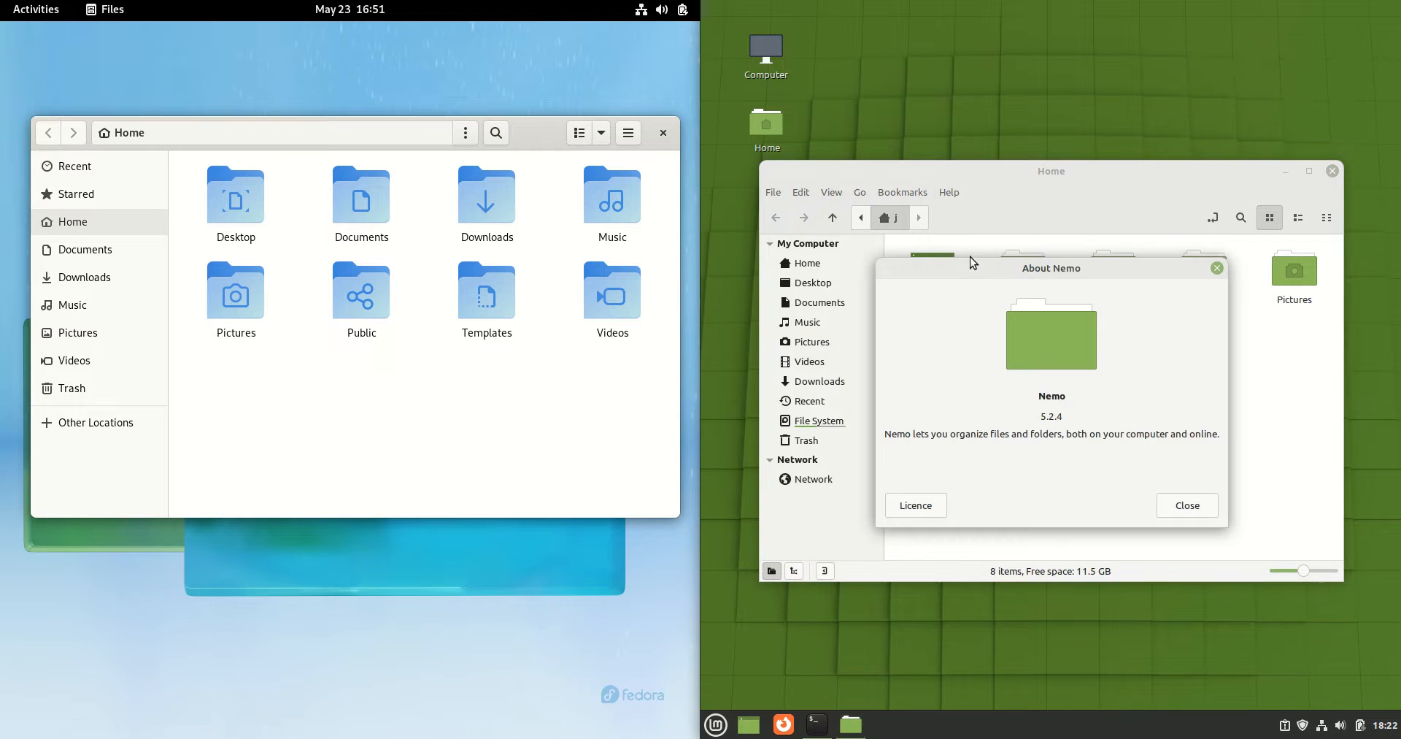
{"action": "double_click", "coordinate": [1051, 395]}
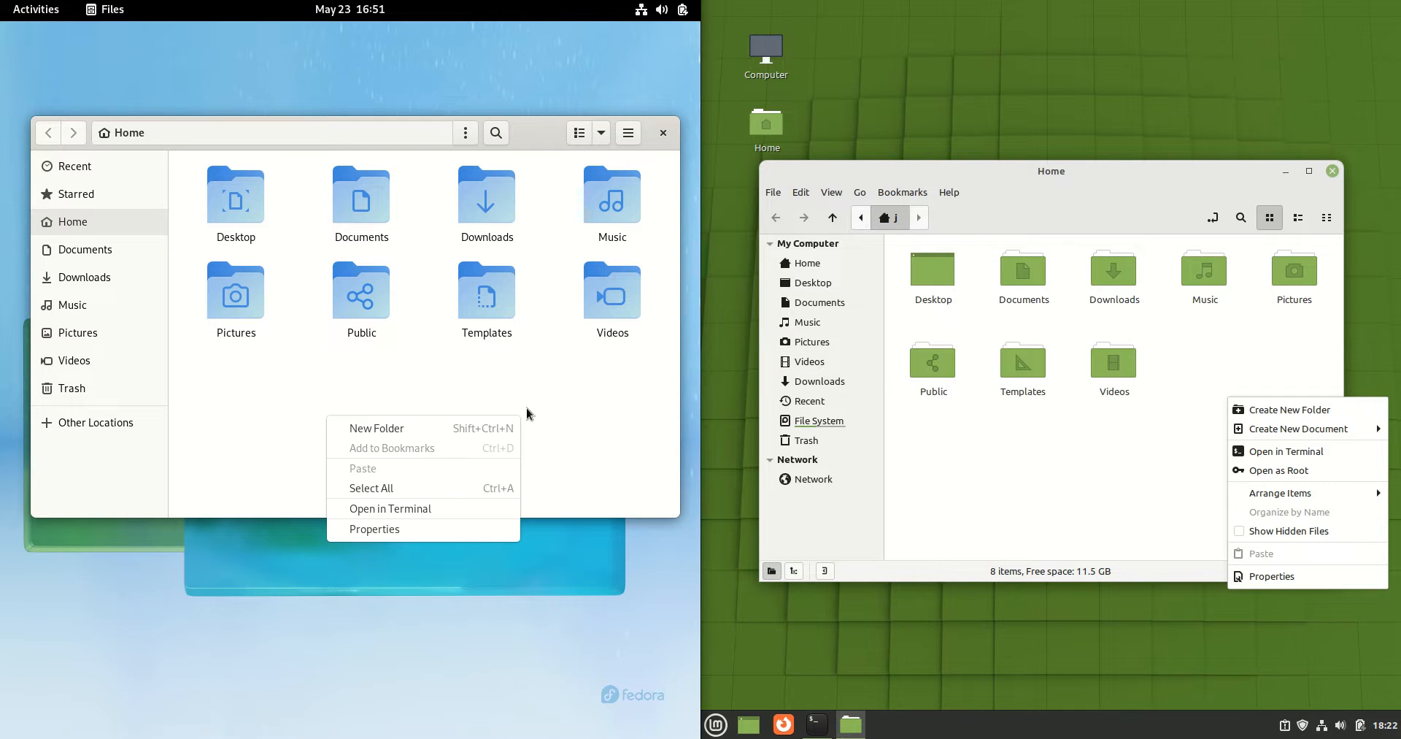
{"action": "mouse_move", "coordinate": [1200, 507]}
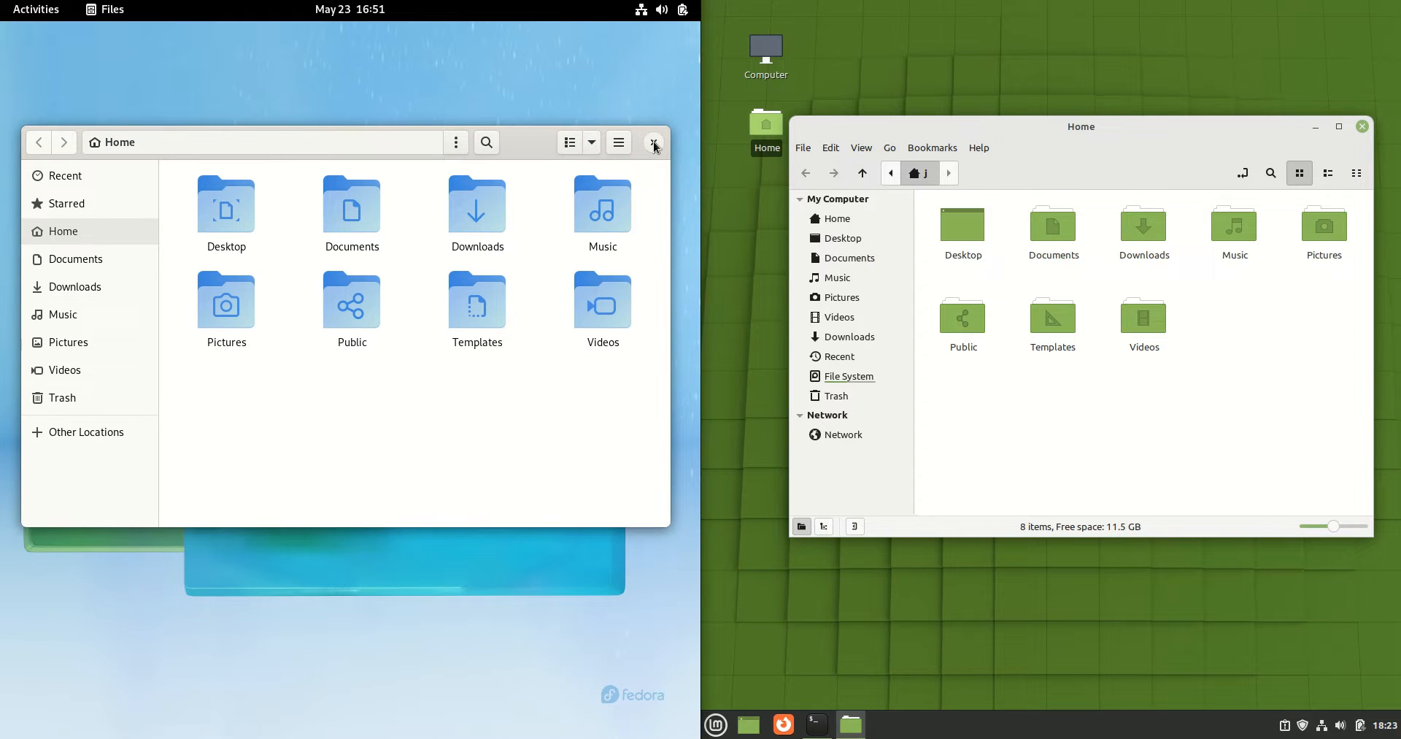
{"action": "left_click", "coordinate": [652, 143]}
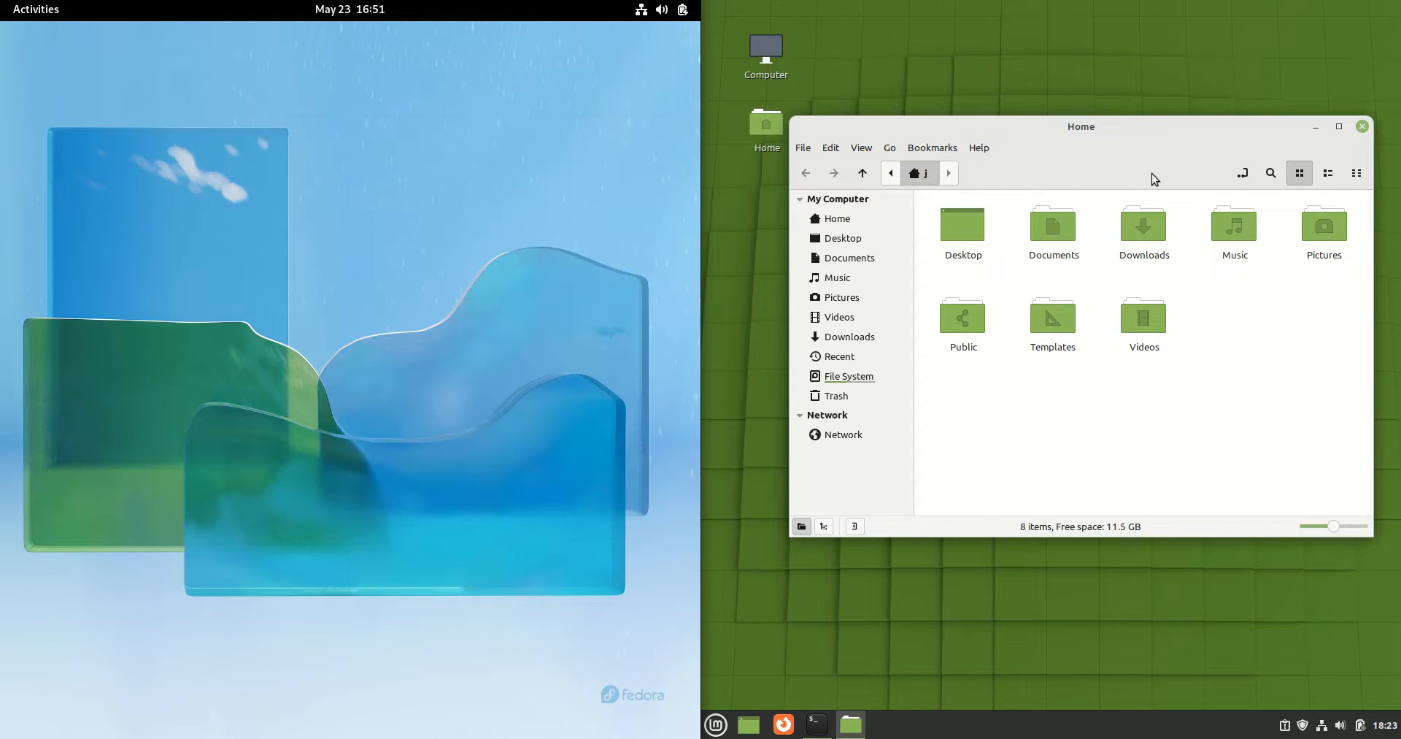
Step: Open a terminal showing neofetch output and highlight the Fedora kernel version
{"action": "left_click", "coordinate": [1362, 126]}
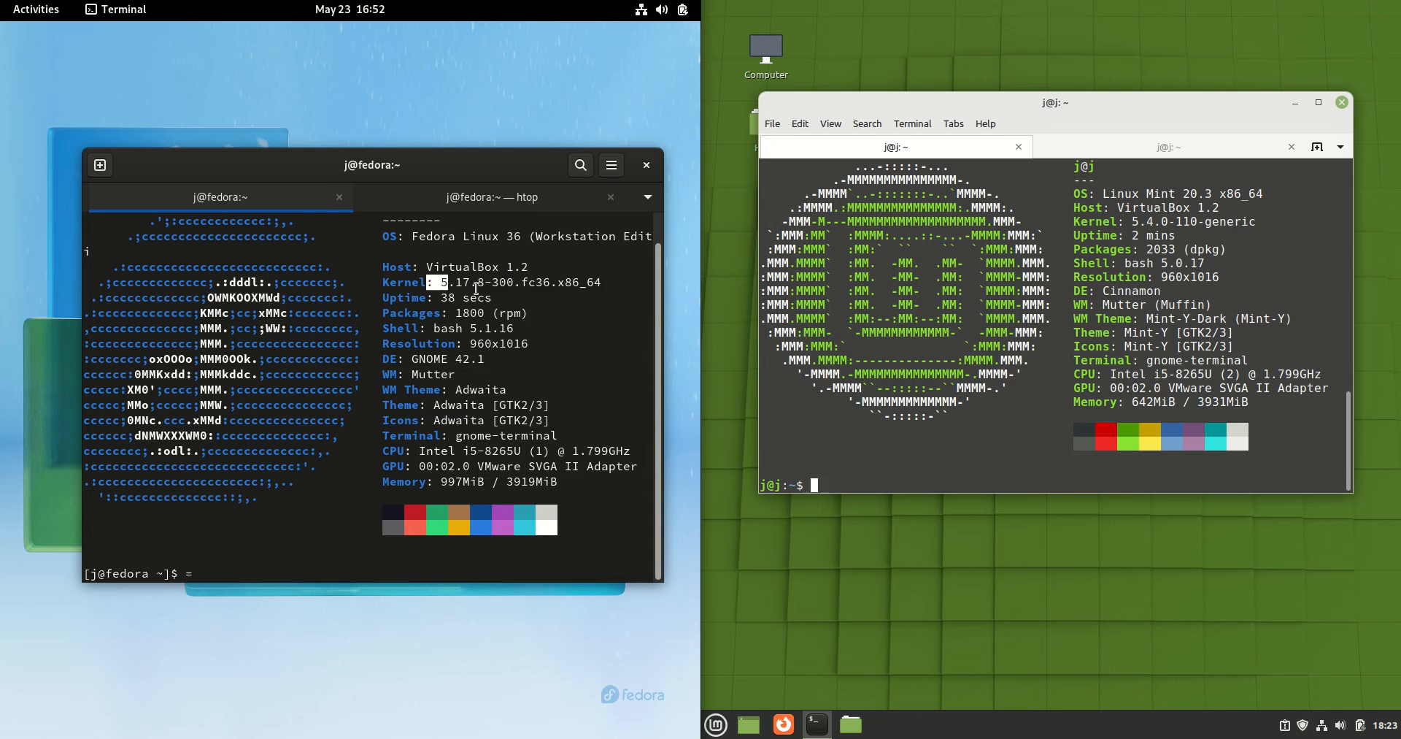
{"action": "double_click", "coordinate": [464, 282]}
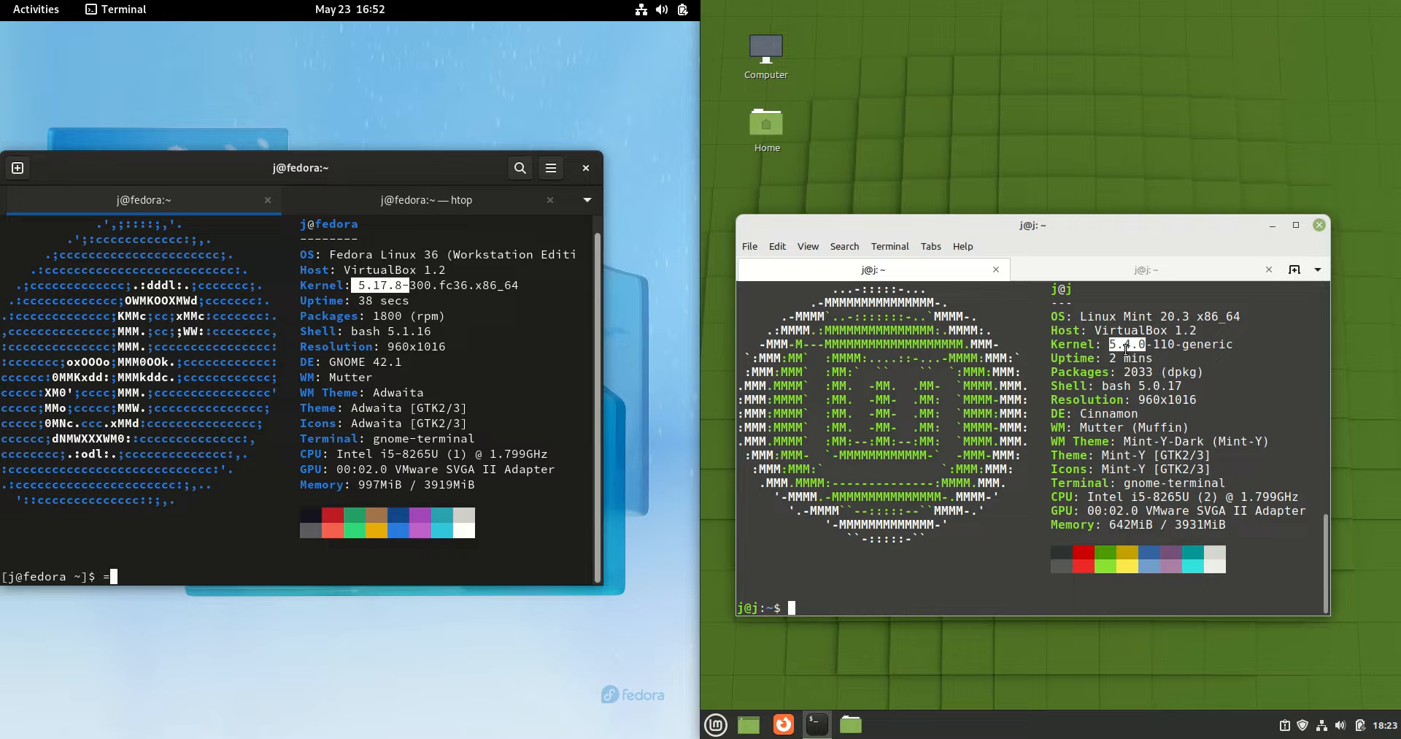
{"action": "mouse_move", "coordinate": [1077, 234]}
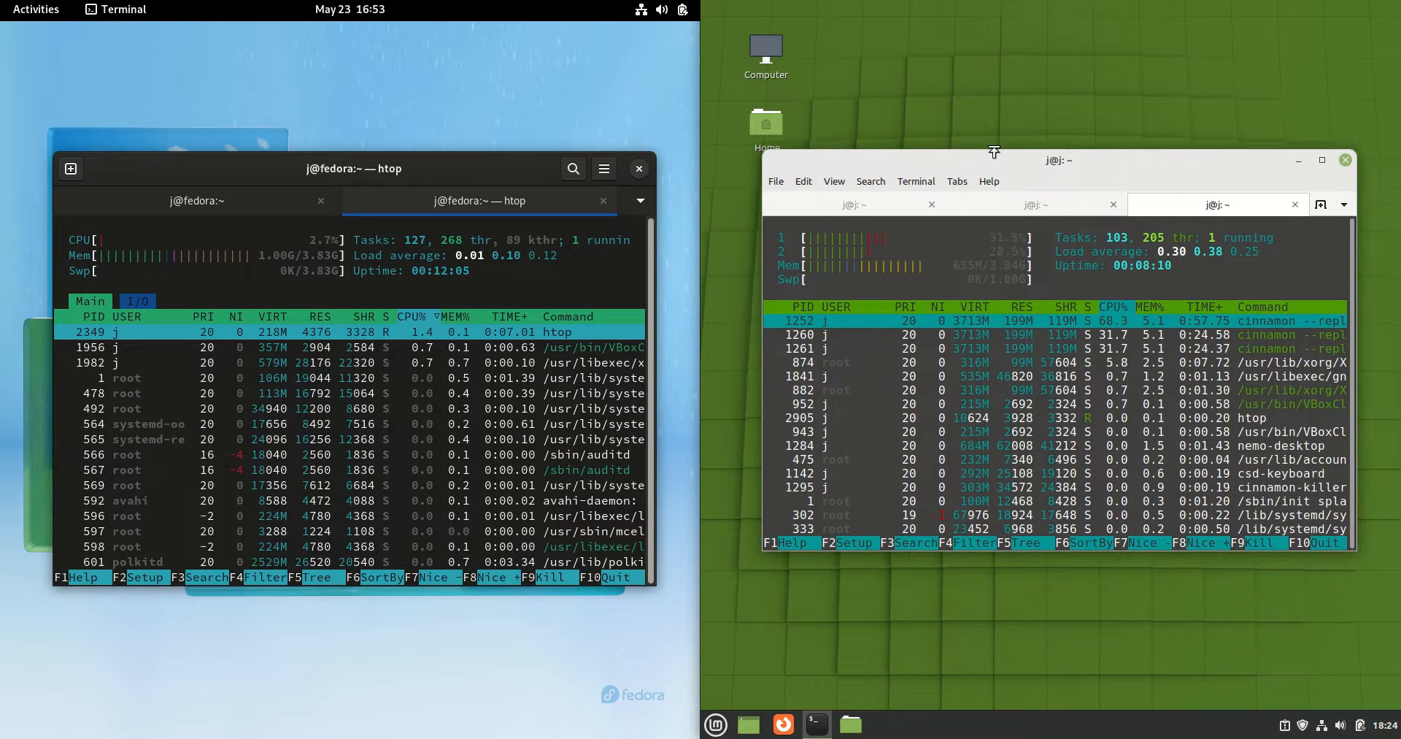
Step: Open and close the Mint applications menu while htop shows resource usage
{"action": "left_click", "coordinate": [715, 724]}
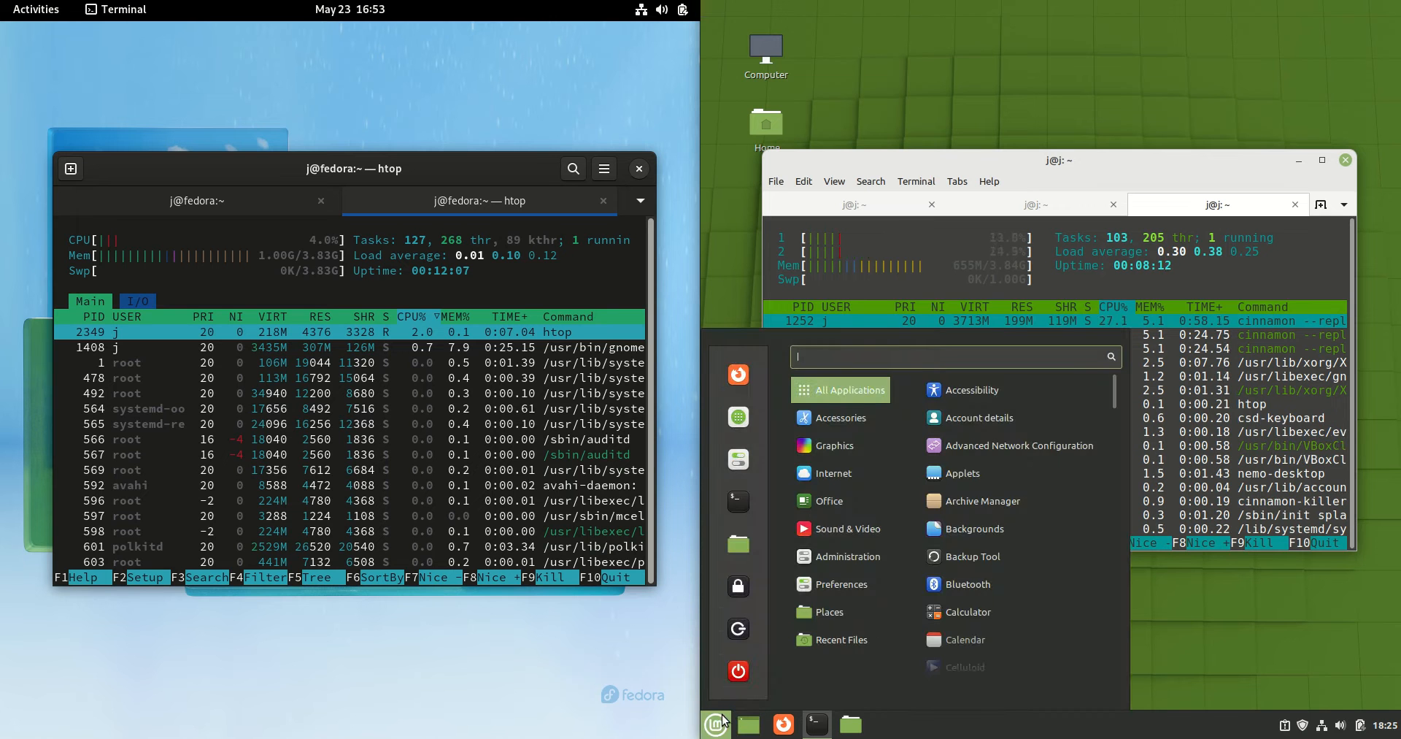
{"action": "left_click", "coordinate": [716, 724]}
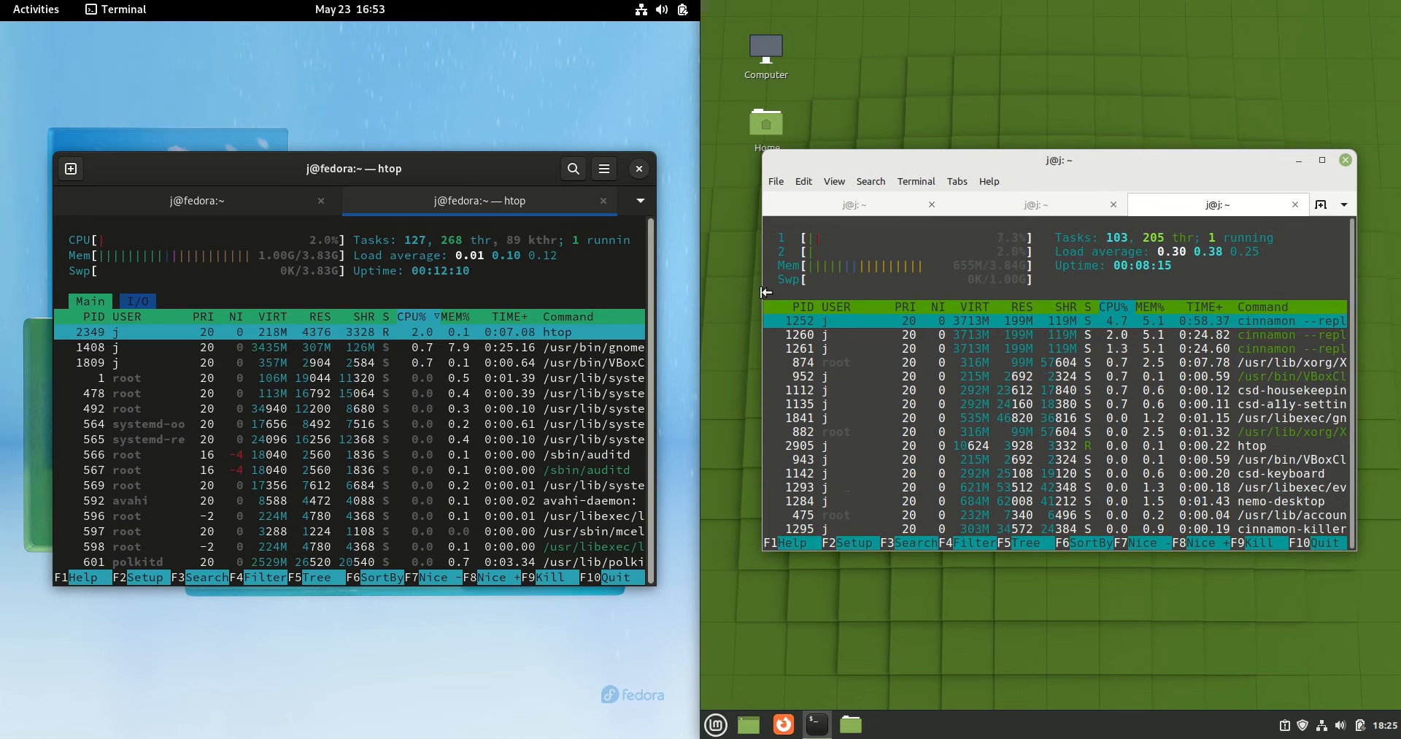